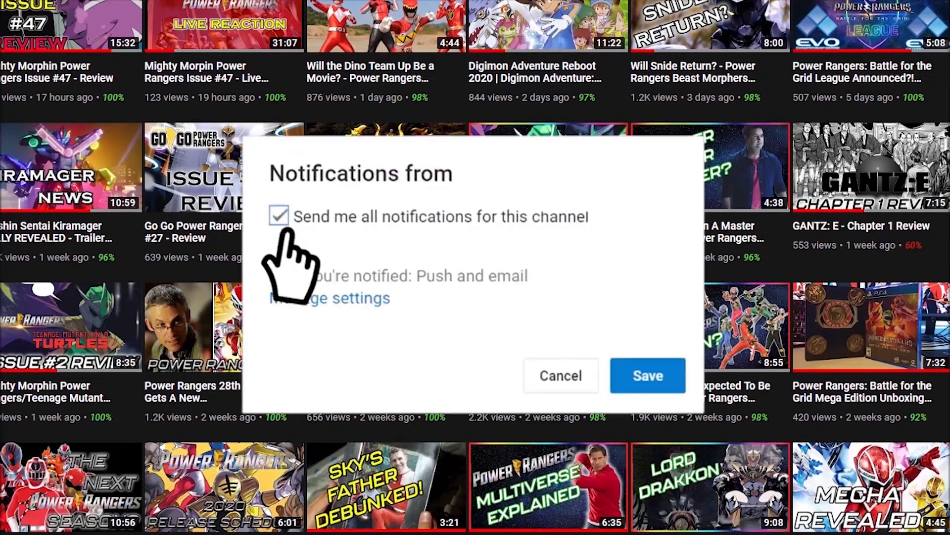
Enable 'Send me all notifications for this channel' and return to the channel's video grid.
{"action": "left_click", "coordinate": [648, 375]}
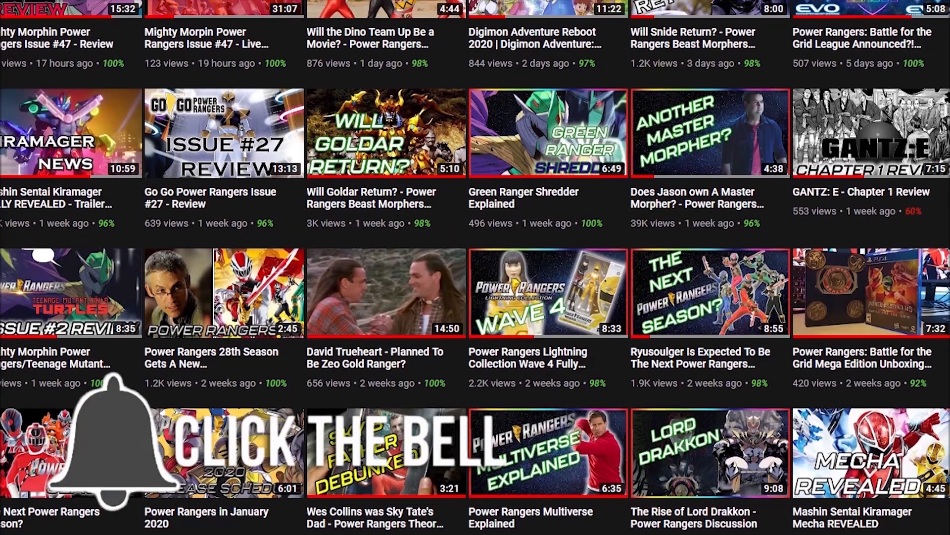
{"action": "scroll", "scroll_direction": "down", "scroll_amount": 3}
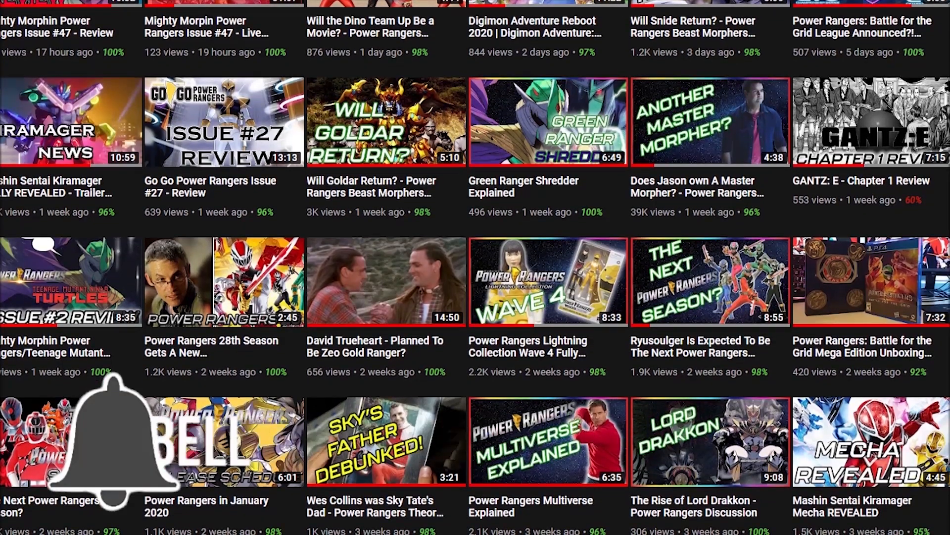